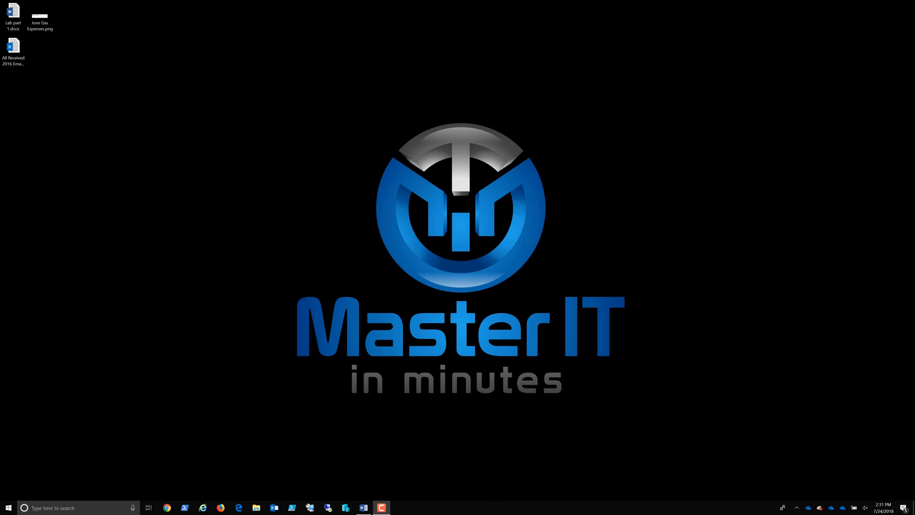
{"action": "mouse_move", "coordinate": [604, 270]}
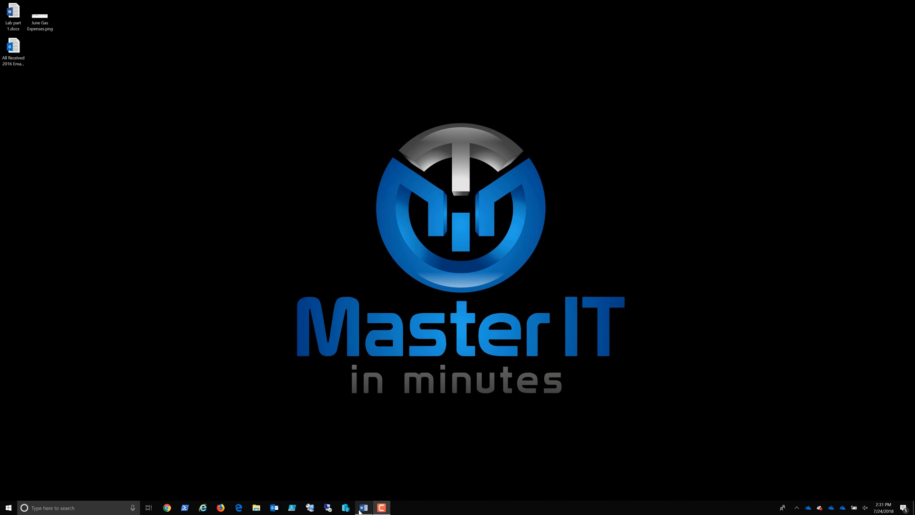
Check the desktop's Display settings scale menu, keep 150%, and return to the desktop
{"action": "left_click", "coordinate": [363, 507]}
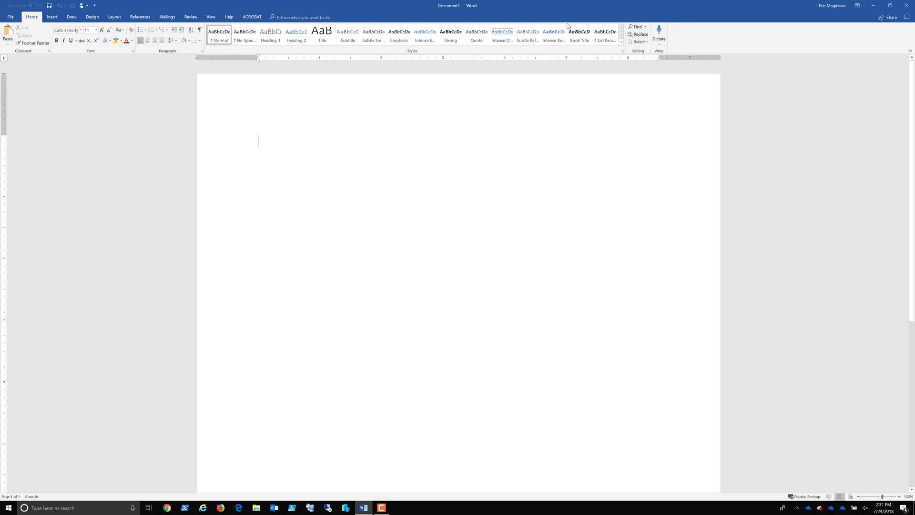
{"action": "mouse_move", "coordinate": [820, 39]}
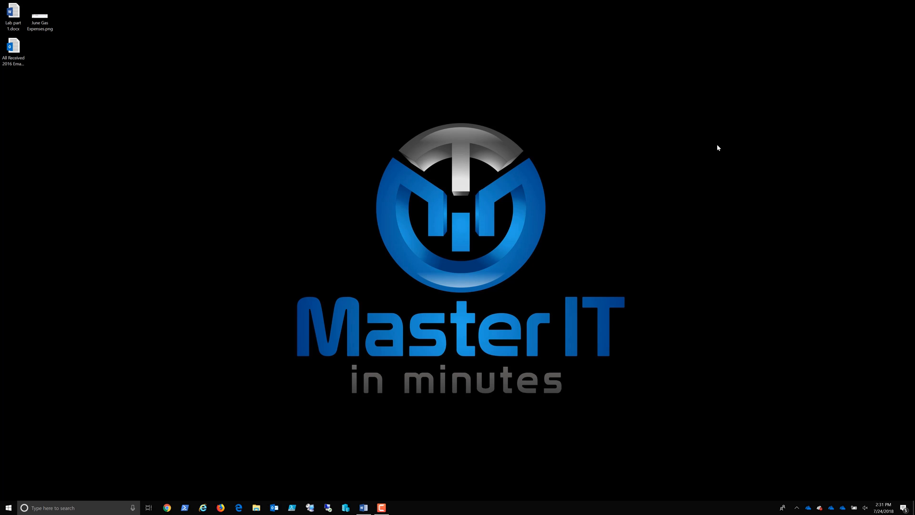
{"action": "mouse_move", "coordinate": [336, 202]}
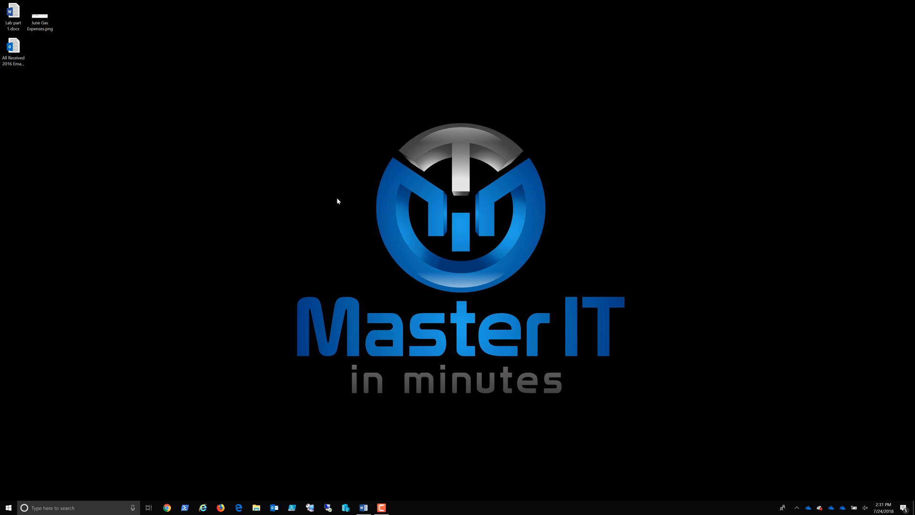
{"action": "right_click", "coordinate": [337, 201]}
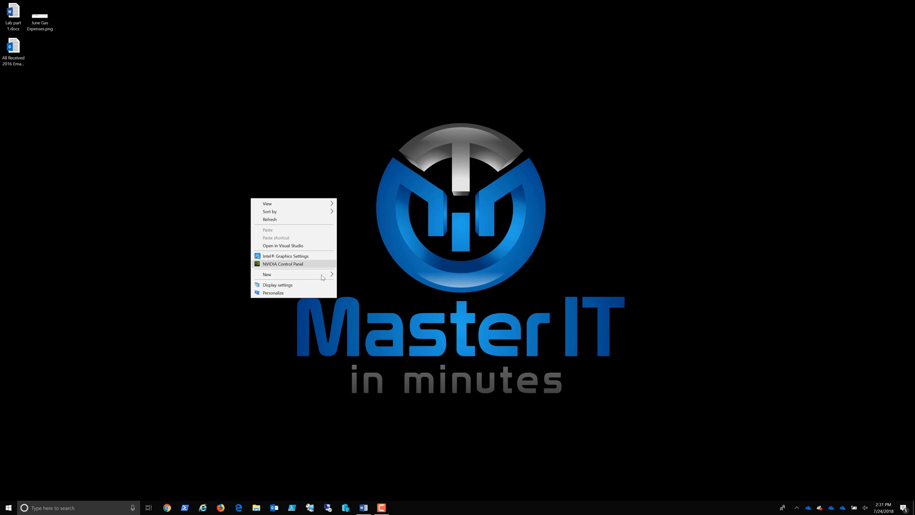
{"action": "left_click", "coordinate": [277, 284]}
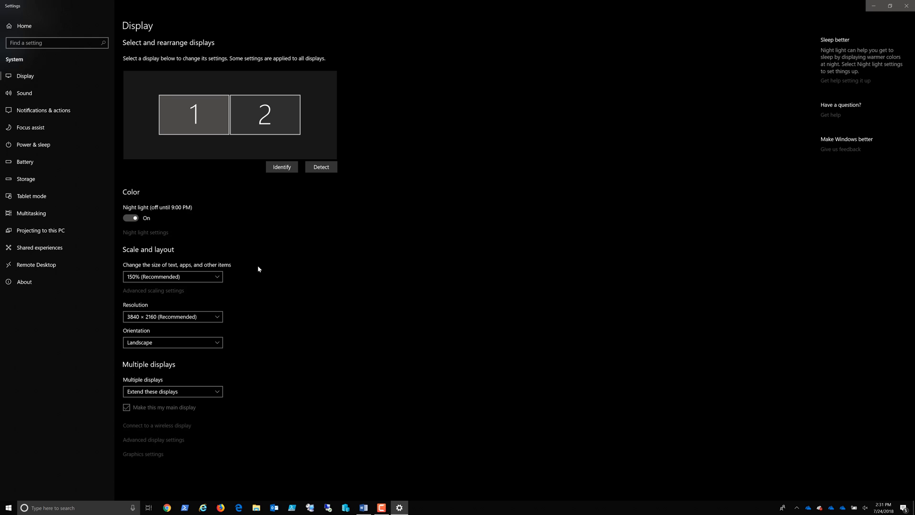
{"action": "left_click", "coordinate": [171, 277]}
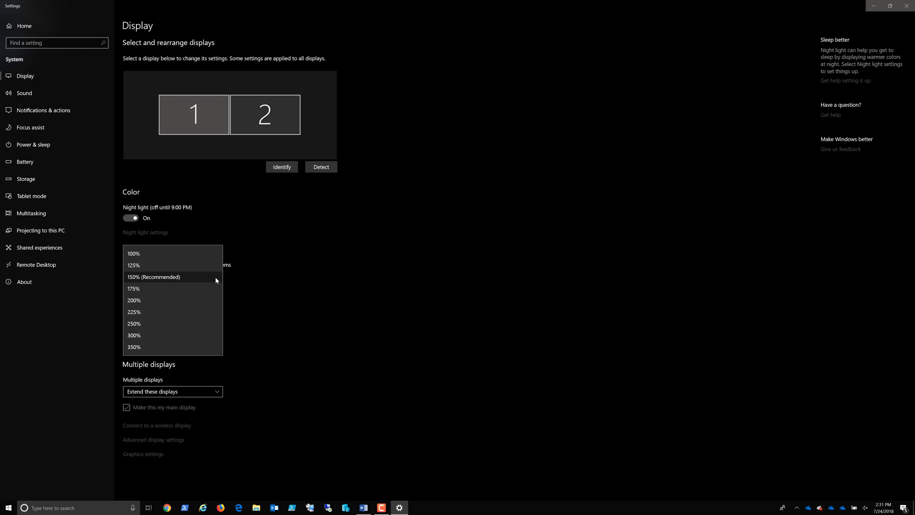
{"action": "left_click", "coordinate": [154, 277]}
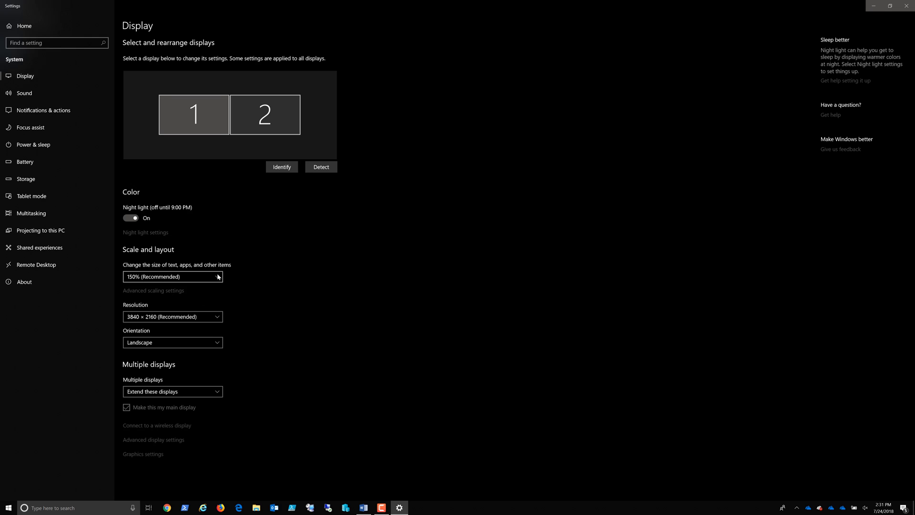
{"action": "left_click", "coordinate": [173, 276]}
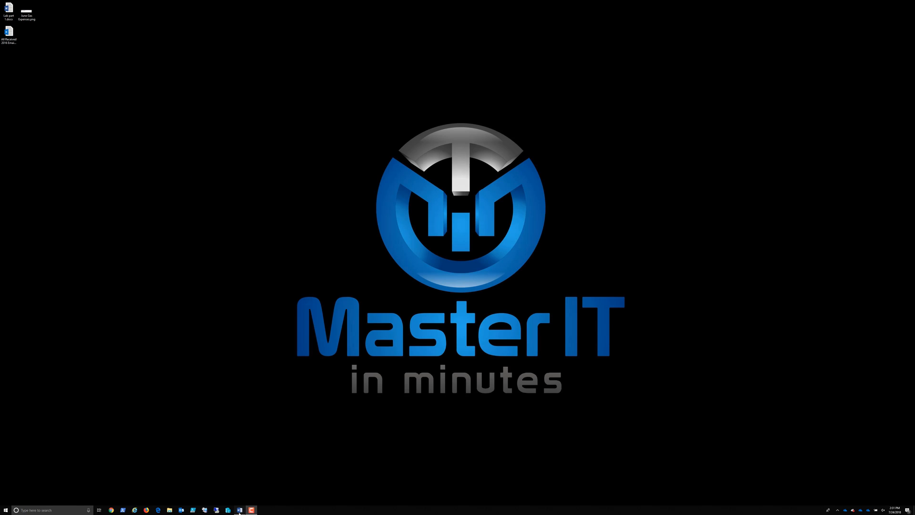
{"action": "left_click", "coordinate": [241, 509]}
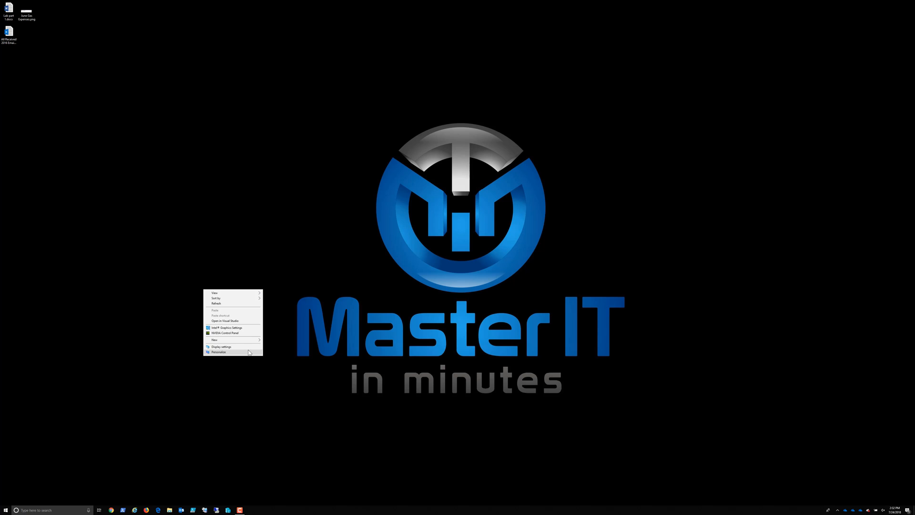
Set the display scale to 225% in Scale and layout and close the Settings window
{"action": "left_click", "coordinate": [221, 347]}
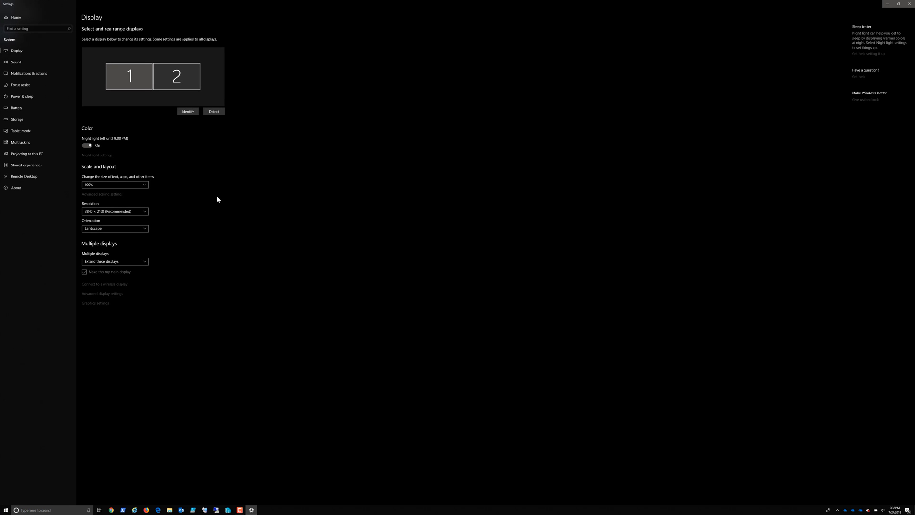
{"action": "left_click", "coordinate": [115, 185]}
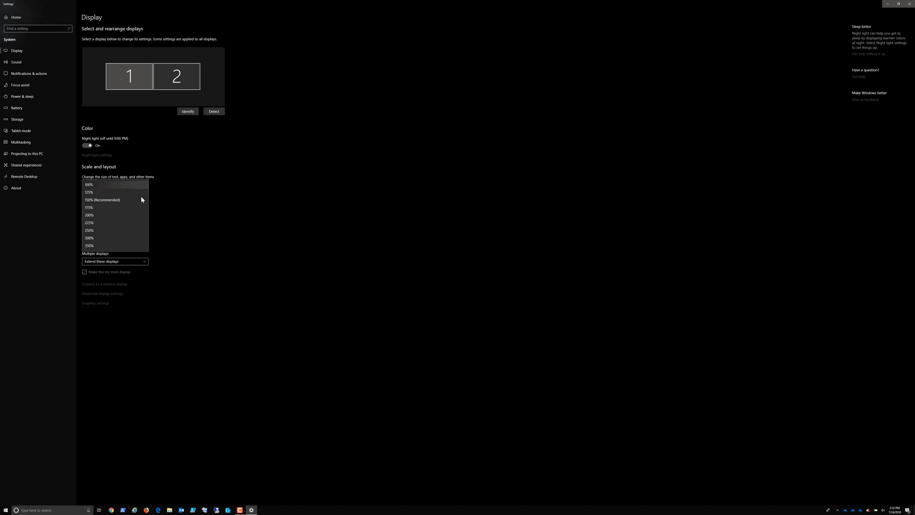
{"action": "left_click", "coordinate": [88, 223]}
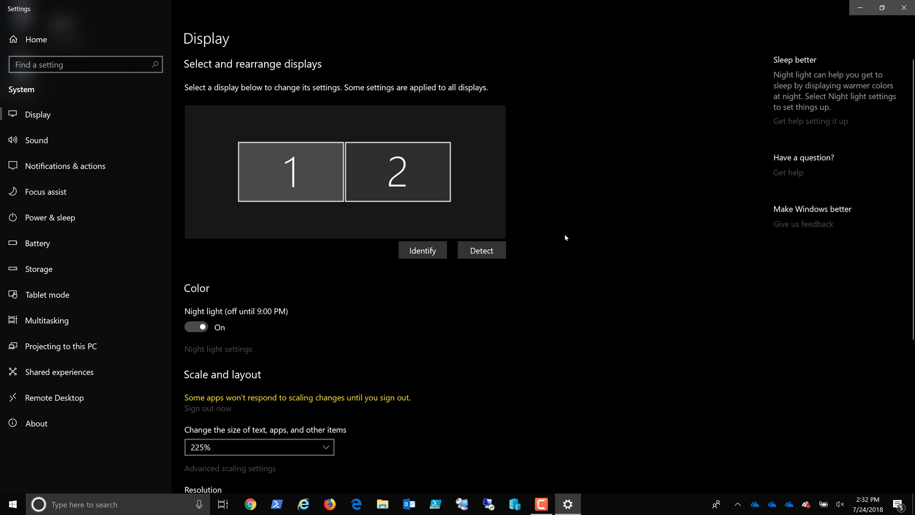
{"action": "mouse_move", "coordinate": [569, 238]}
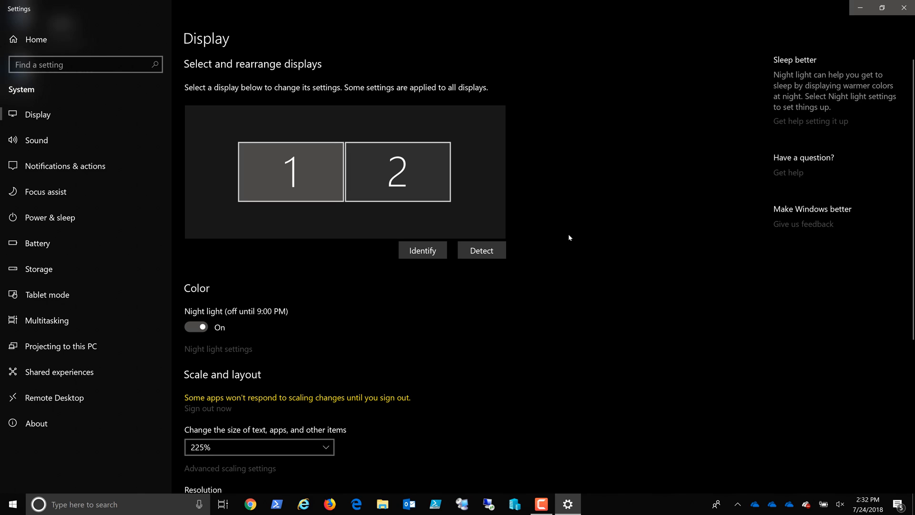
{"action": "mouse_move", "coordinate": [330, 513]}
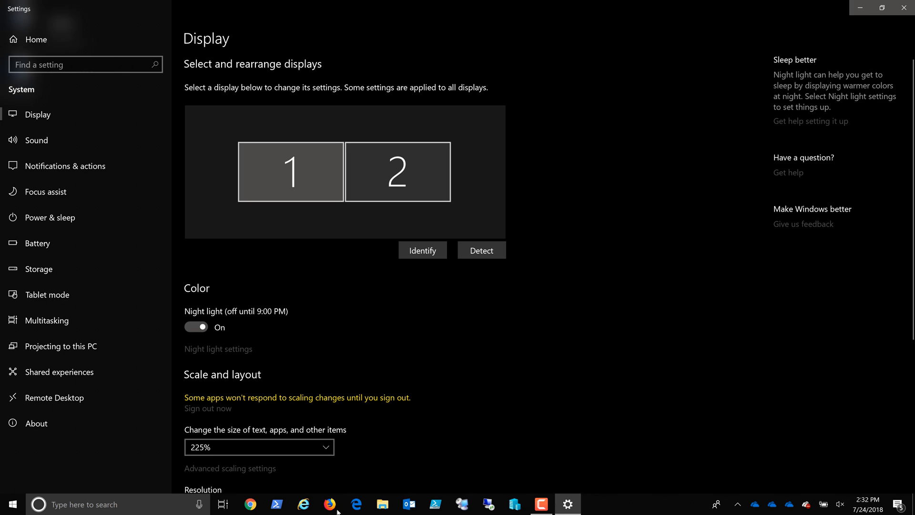
{"action": "mouse_move", "coordinate": [643, 328]}
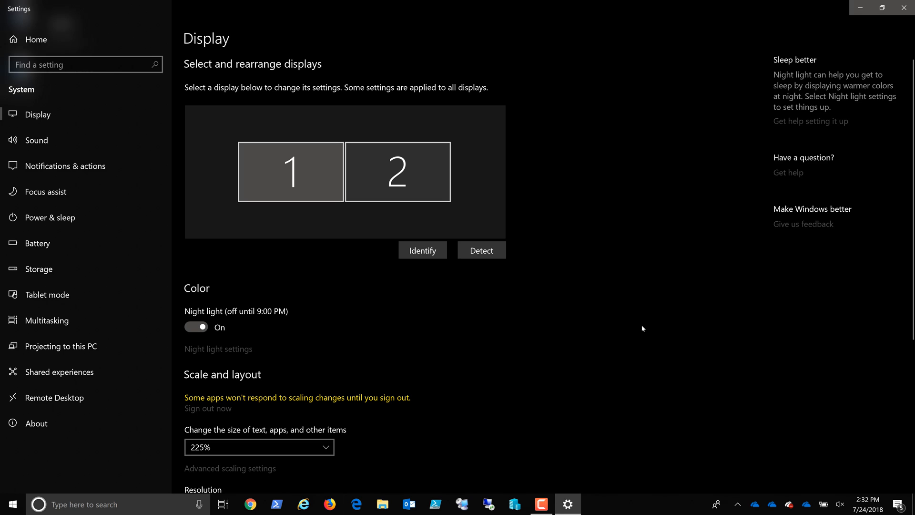
{"action": "mouse_move", "coordinate": [908, 8]}
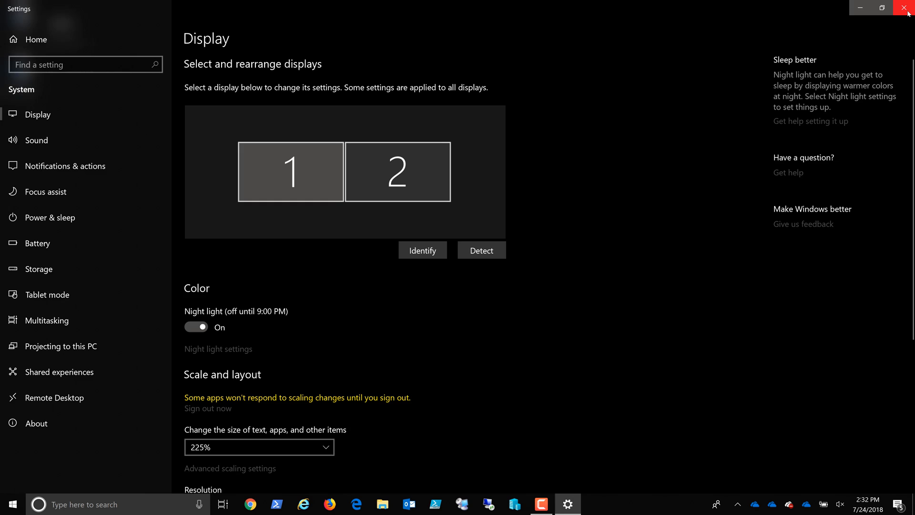
{"action": "left_click", "coordinate": [904, 10]}
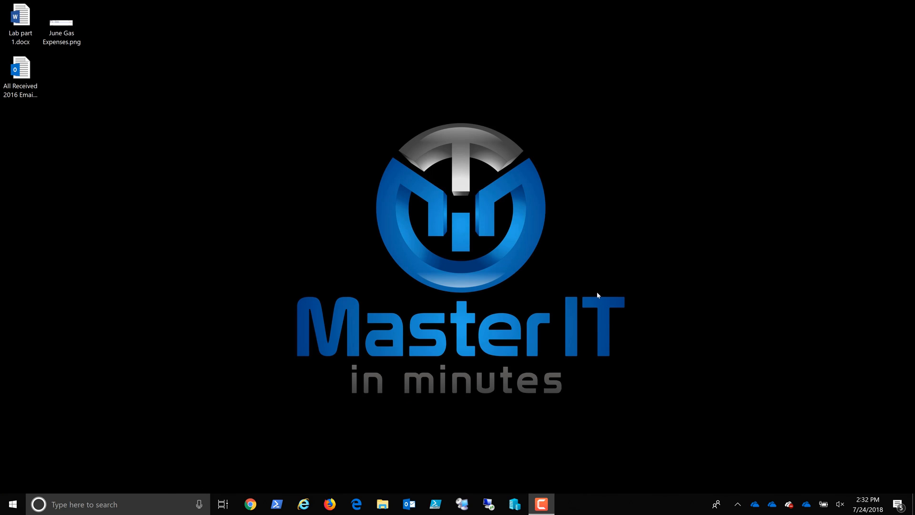
{"action": "mouse_move", "coordinate": [431, 423]}
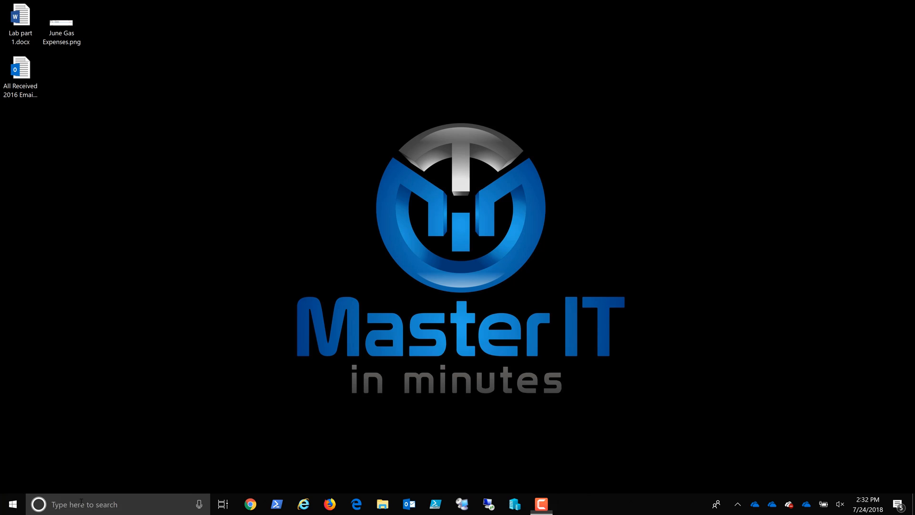
Search 'word' in the taskbar and launch the Word desktop app to a blank document
{"action": "type", "text": "word"}
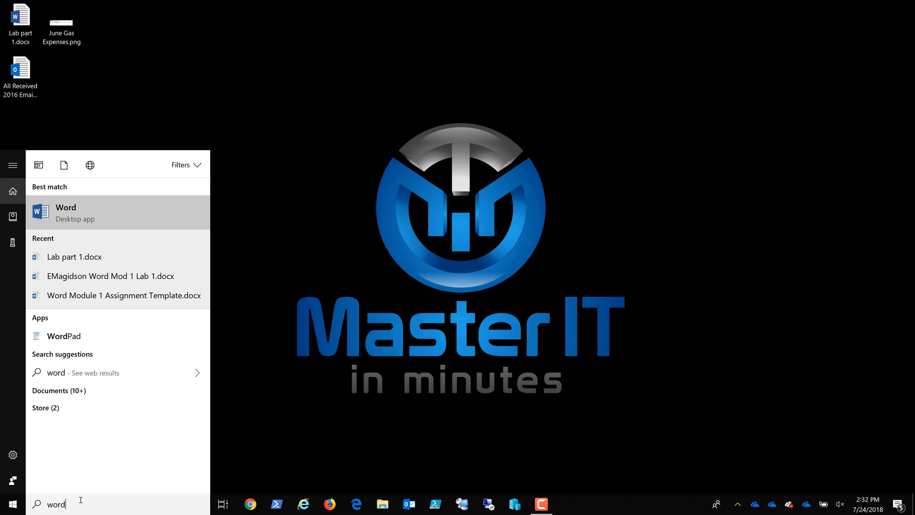
{"action": "left_click", "coordinate": [65, 213]}
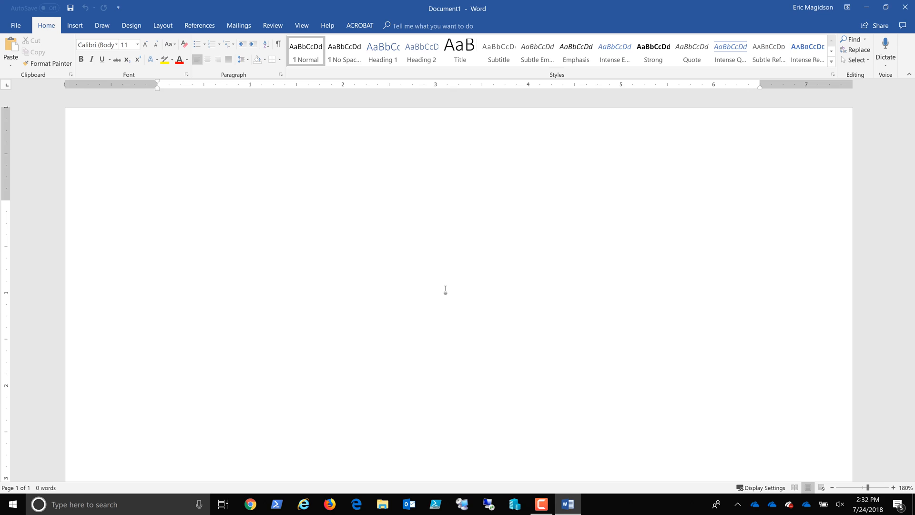
{"action": "left_click", "coordinate": [158, 208]}
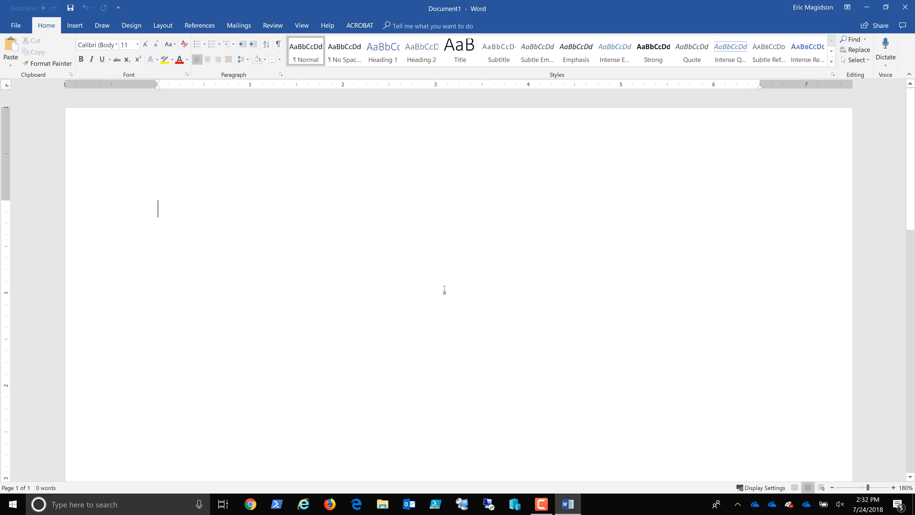
{"action": "mouse_move", "coordinate": [448, 289]}
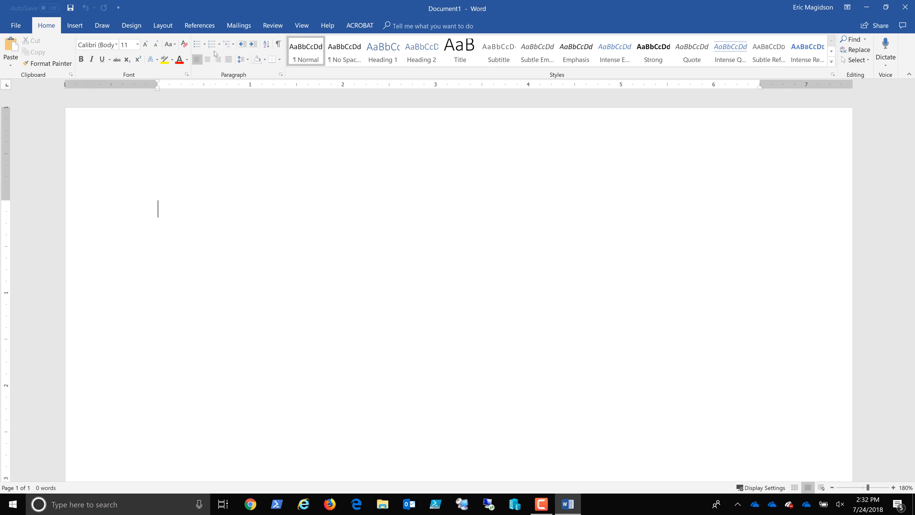
{"action": "mouse_move", "coordinate": [577, 49]}
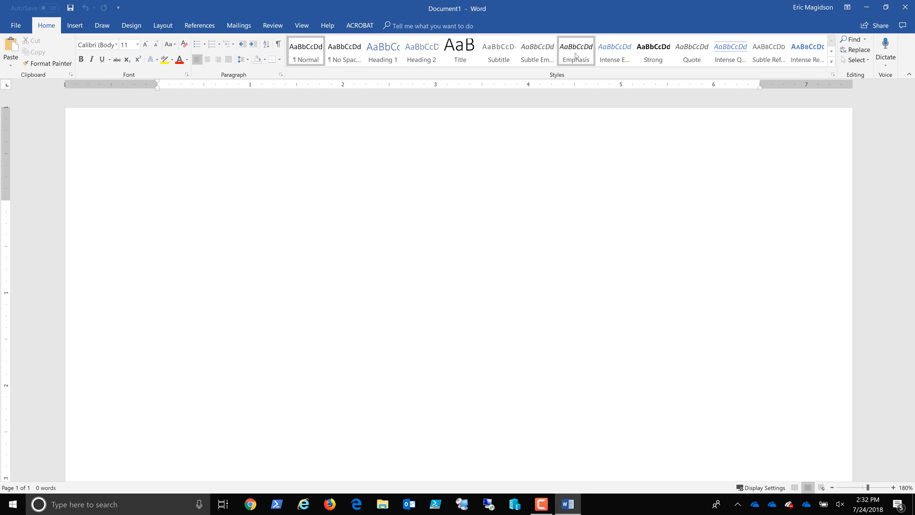
{"action": "left_click", "coordinate": [158, 209]}
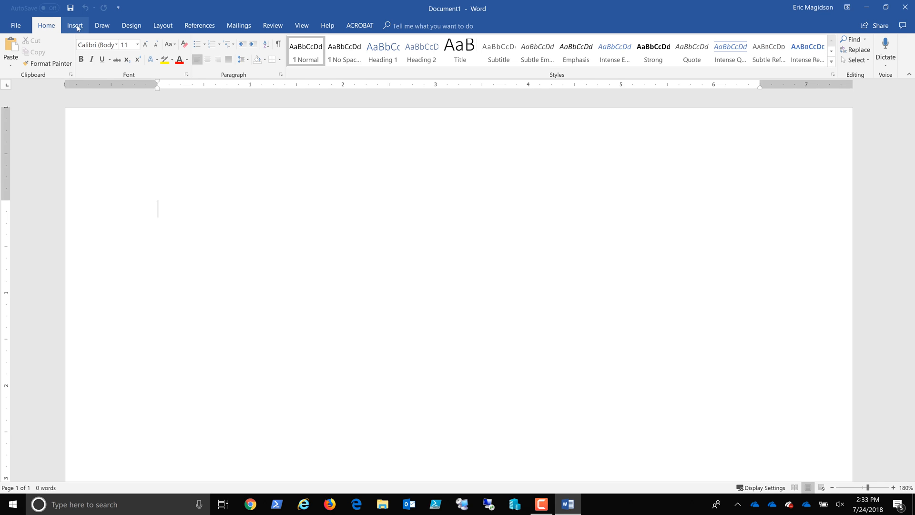
{"action": "left_click", "coordinate": [75, 25]}
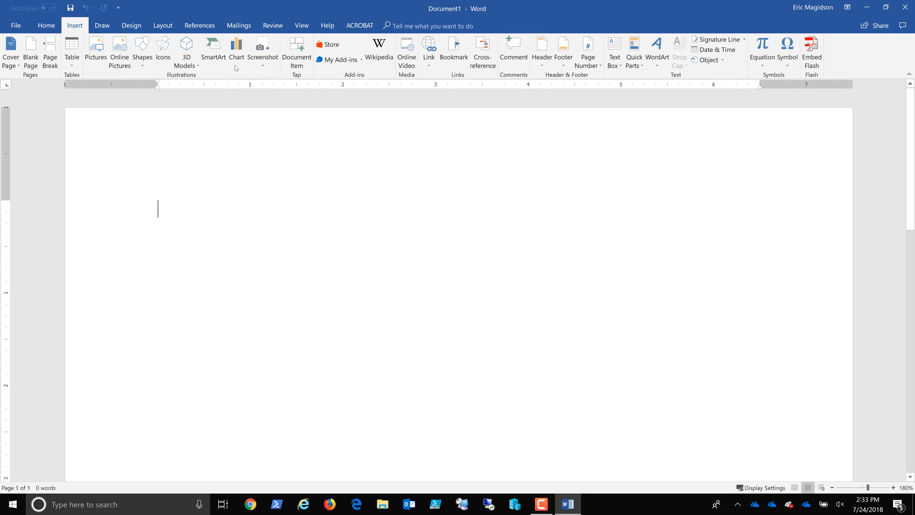
{"action": "mouse_move", "coordinate": [301, 60]}
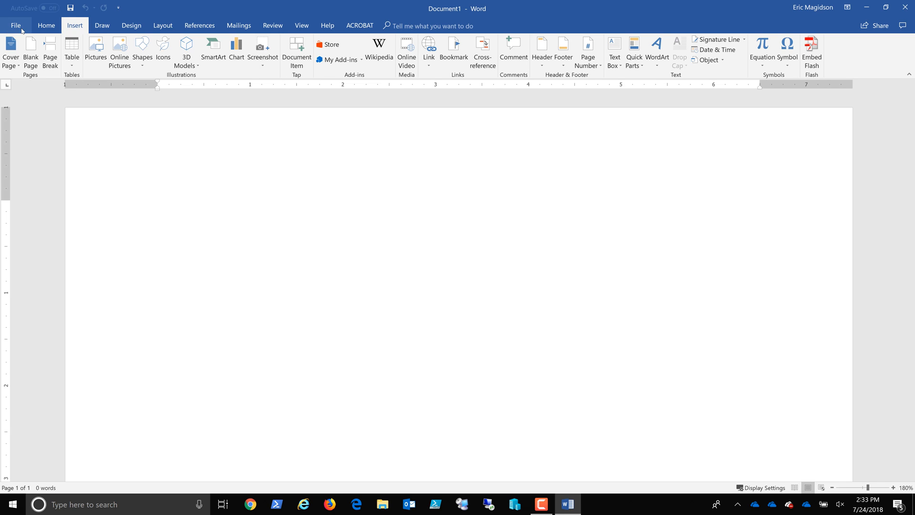
{"action": "left_click", "coordinate": [46, 25]}
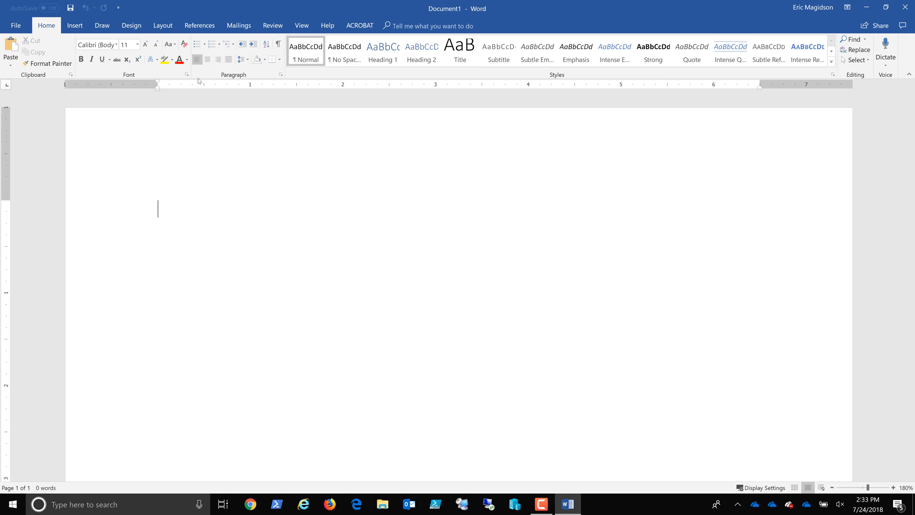
{"action": "left_click", "coordinate": [186, 74]}
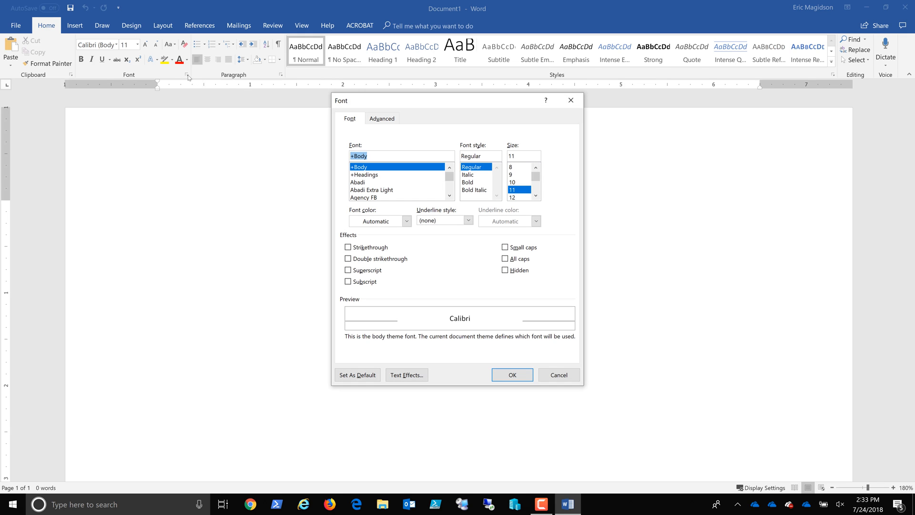
{"action": "mouse_move", "coordinate": [176, 102]}
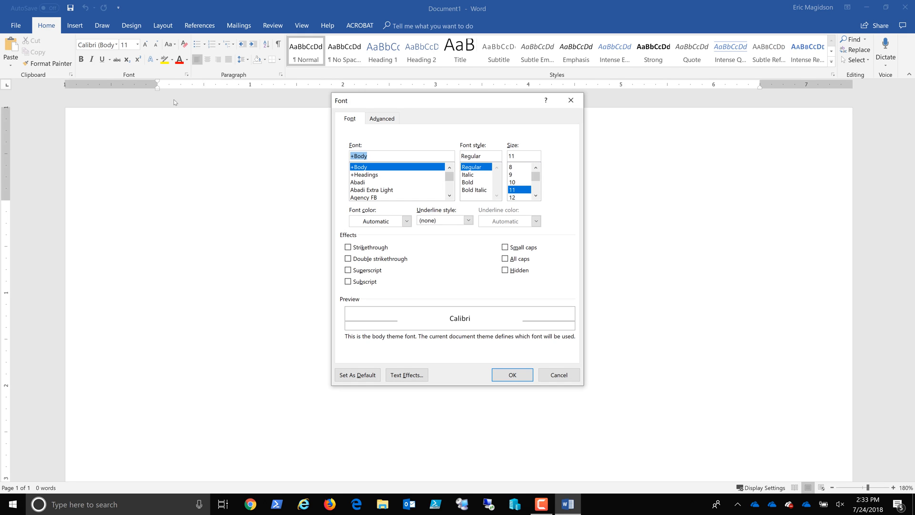
{"action": "mouse_move", "coordinate": [572, 100]}
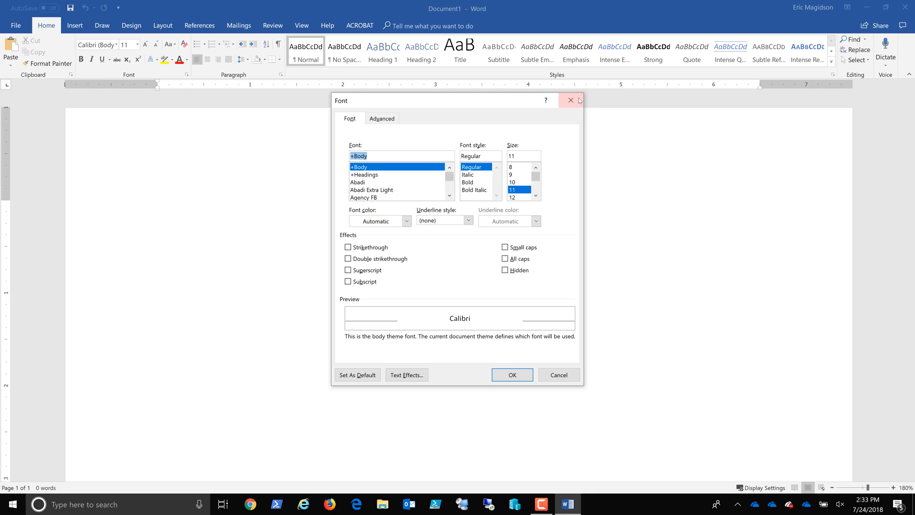
{"action": "left_click", "coordinate": [572, 100]}
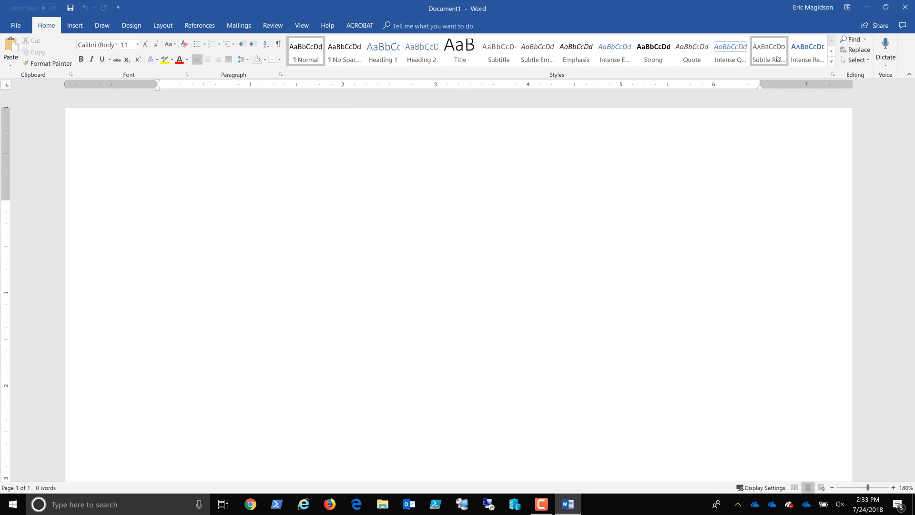
{"action": "left_click", "coordinate": [159, 210]}
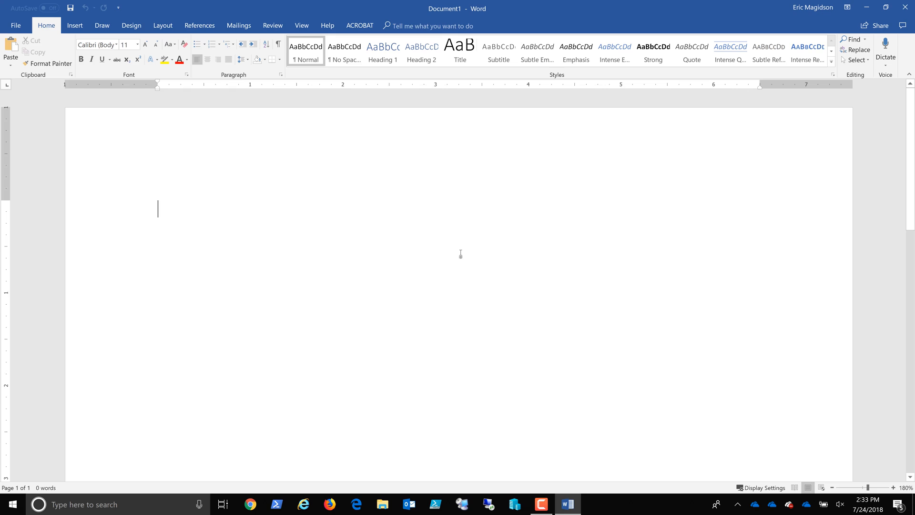